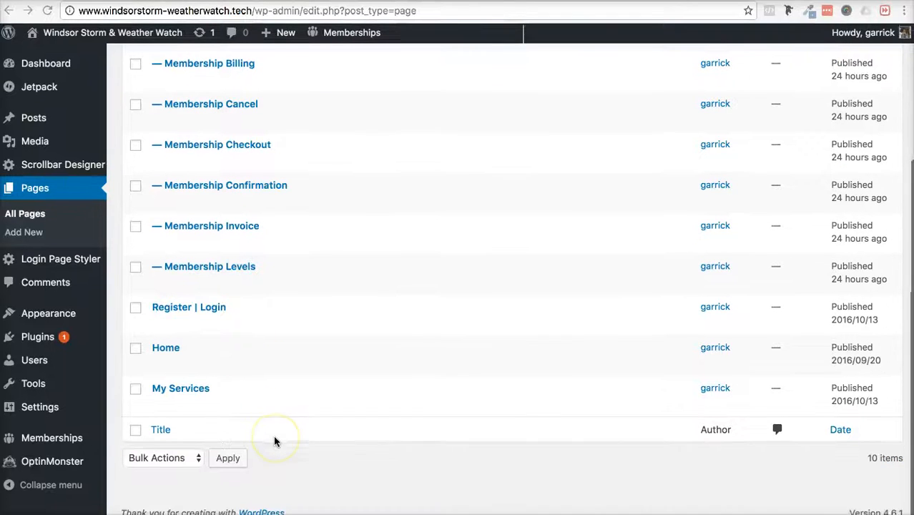
- Open the Home page in the page builder from the All Pages list
{"action": "scroll", "scroll_direction": "up", "scroll_amount": 3}
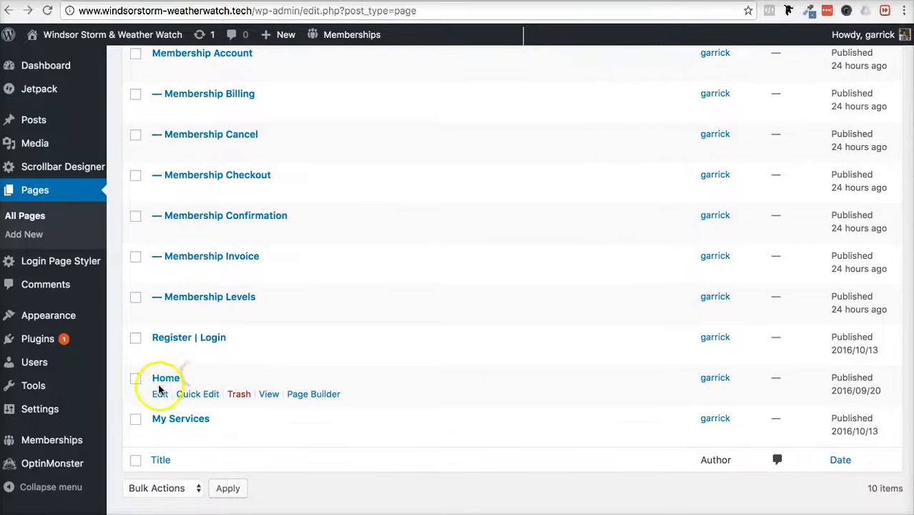
{"action": "left_click", "coordinate": [313, 394]}
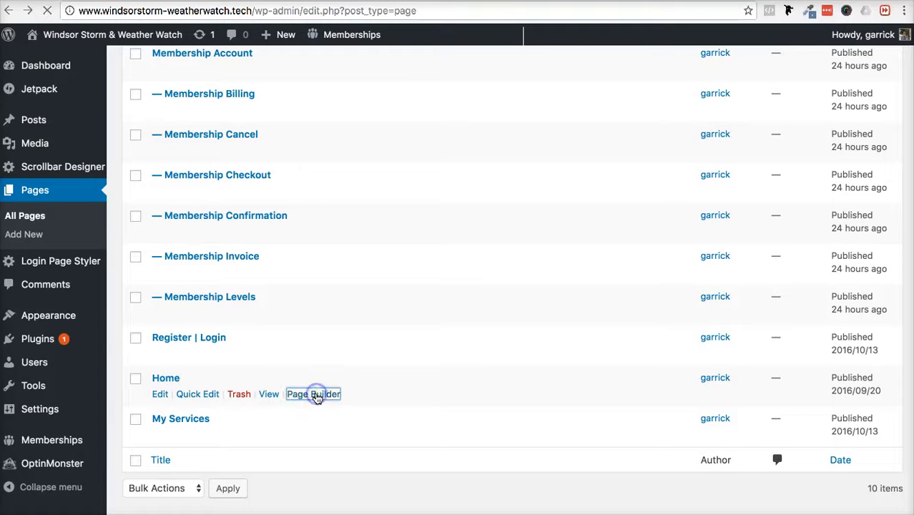
{"action": "left_click", "coordinate": [313, 394]}
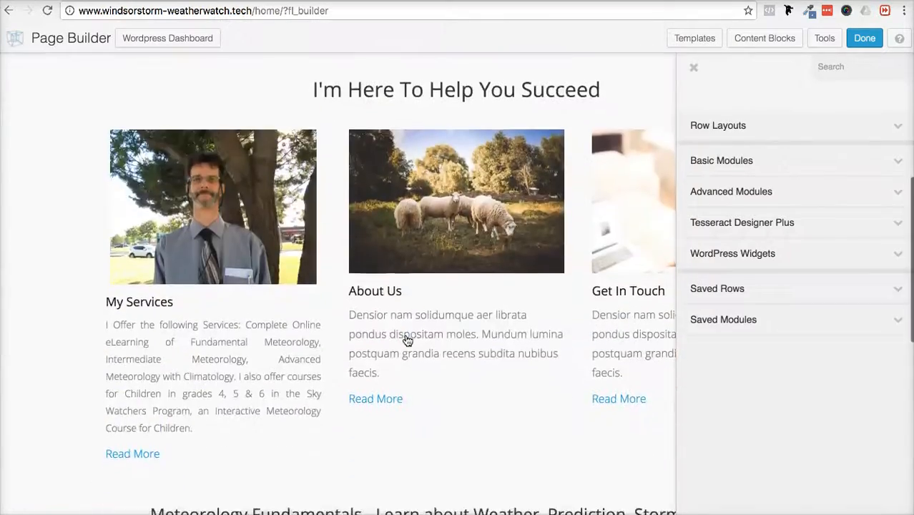
{"action": "scroll", "scroll_direction": "up", "scroll_amount": 3}
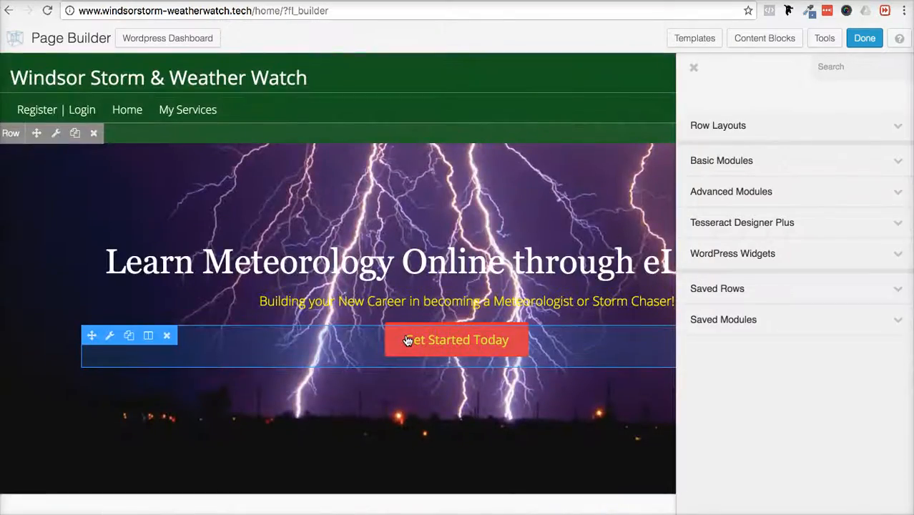
{"action": "scroll", "scroll_direction": "down", "scroll_amount": 3}
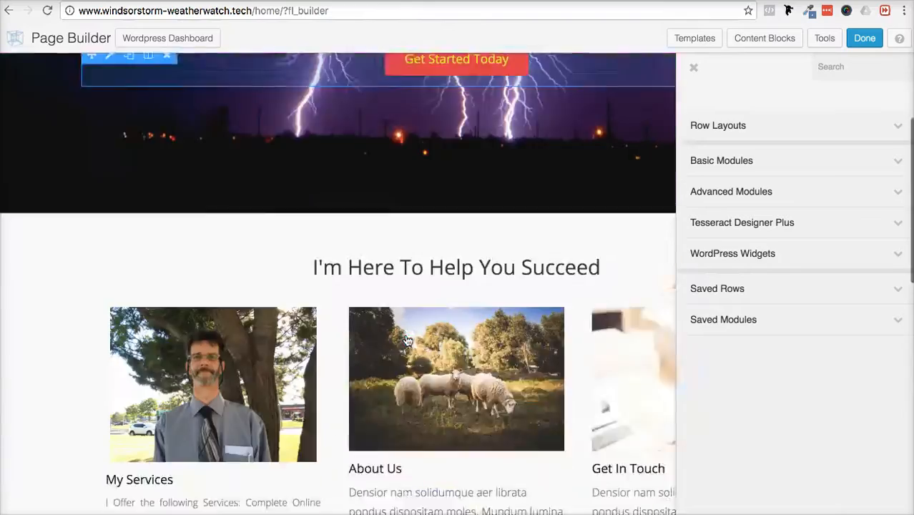
{"action": "scroll", "scroll_direction": "down", "scroll_amount": 3}
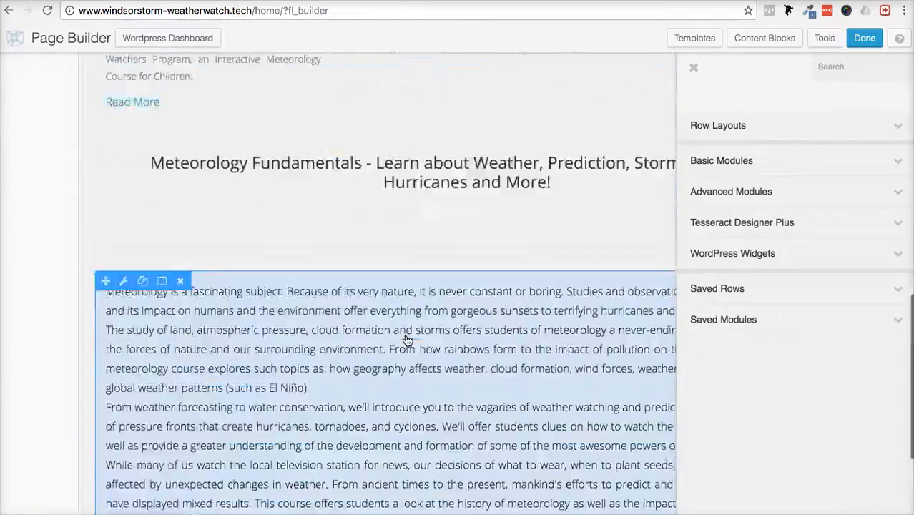
{"action": "scroll", "scroll_direction": "up", "scroll_amount": 3}
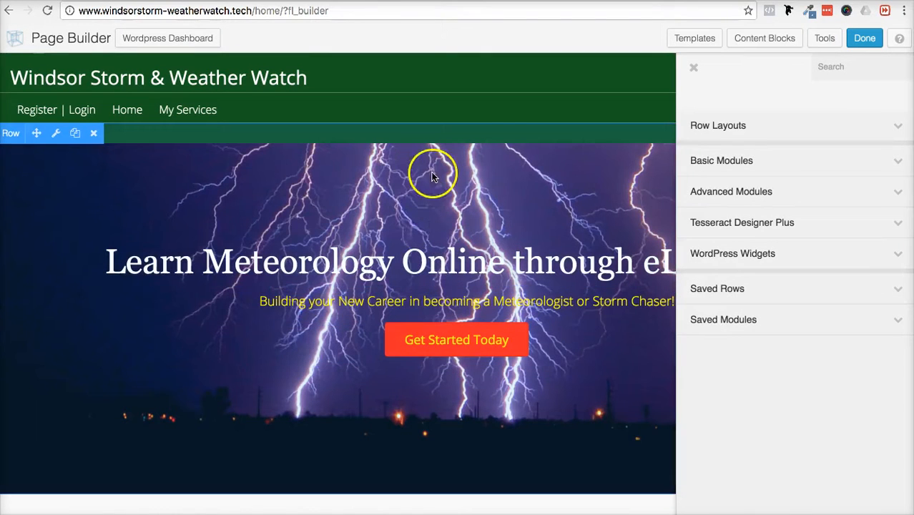
{"action": "mouse_move", "coordinate": [790, 100]}
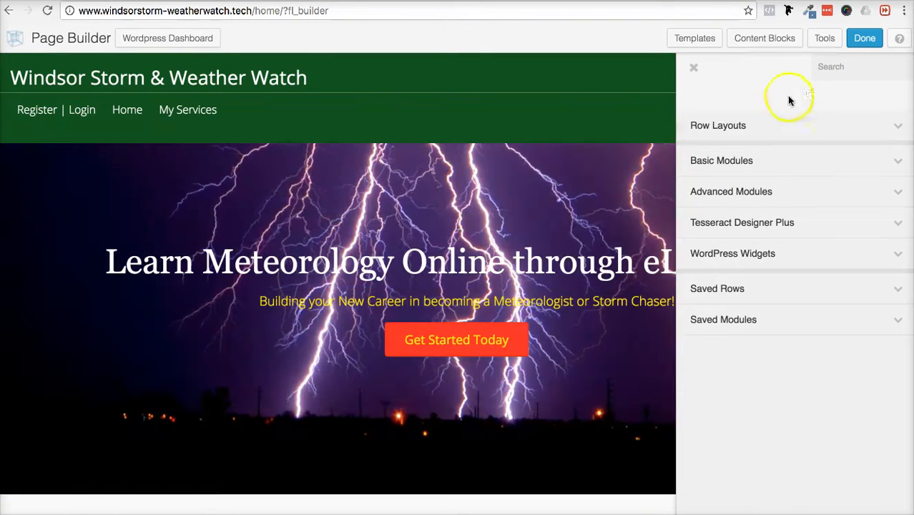
{"action": "mouse_move", "coordinate": [824, 38]}
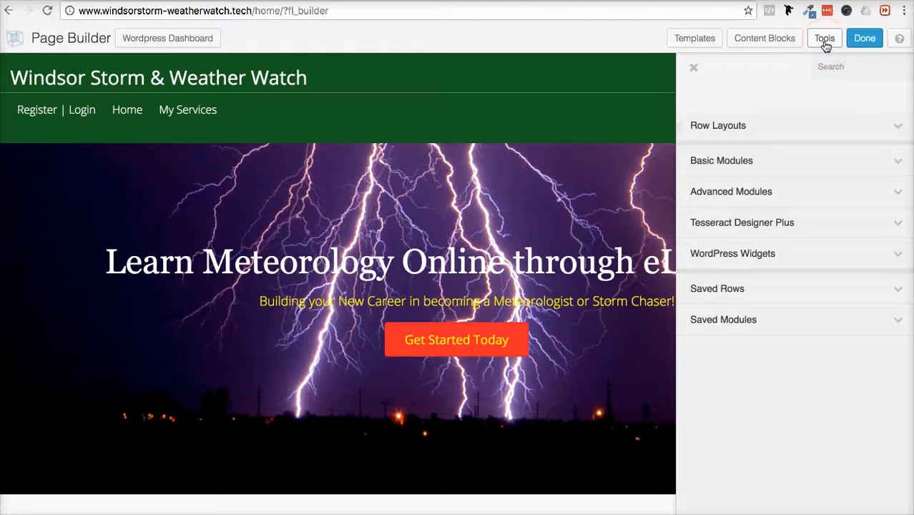
- Save the Home page layout from the Tools menu as a template named 'Home'
{"action": "left_click", "coordinate": [824, 38]}
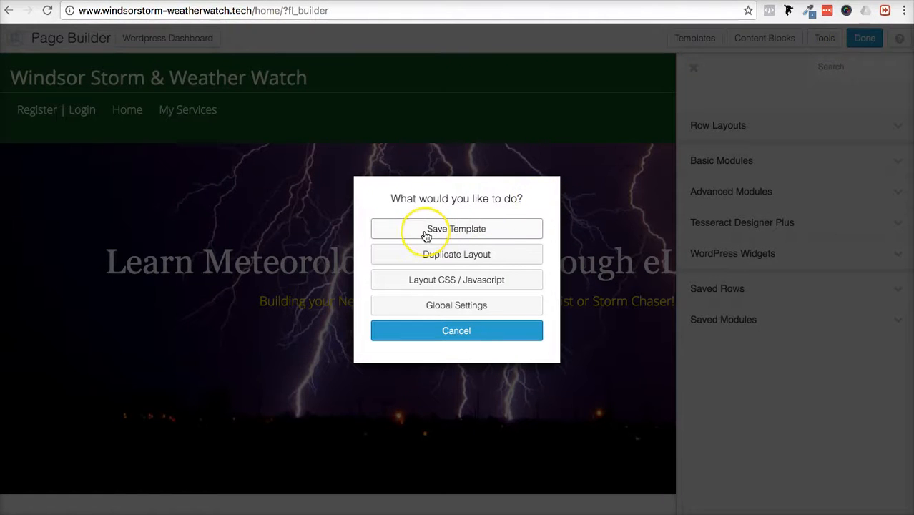
{"action": "left_click", "coordinate": [456, 228]}
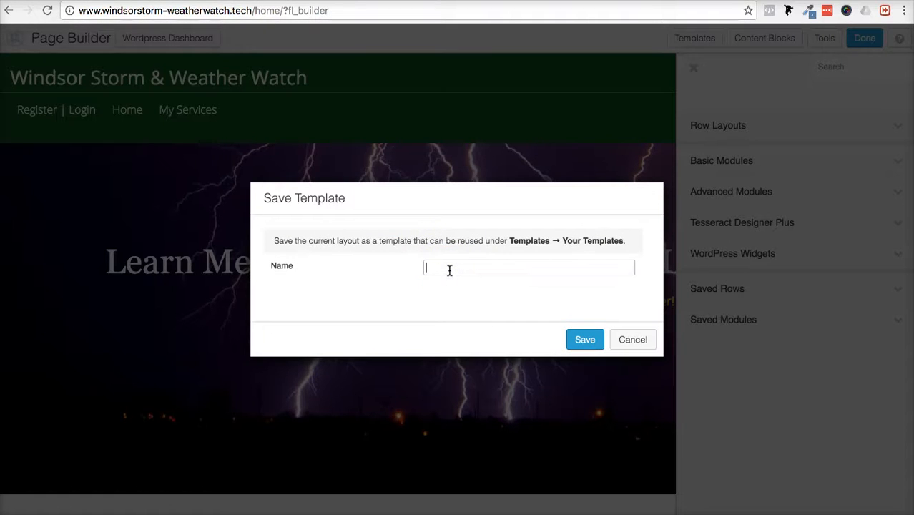
{"action": "type", "text": "Home"}
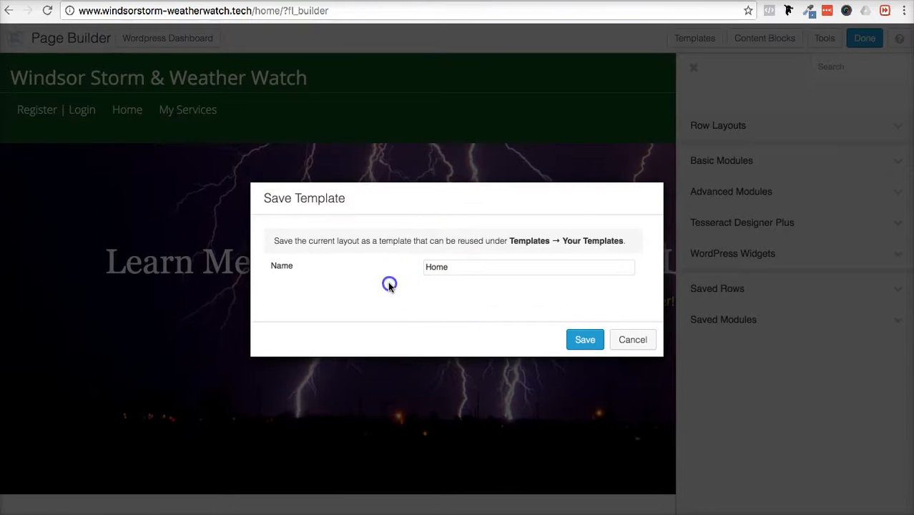
{"action": "left_click", "coordinate": [584, 339]}
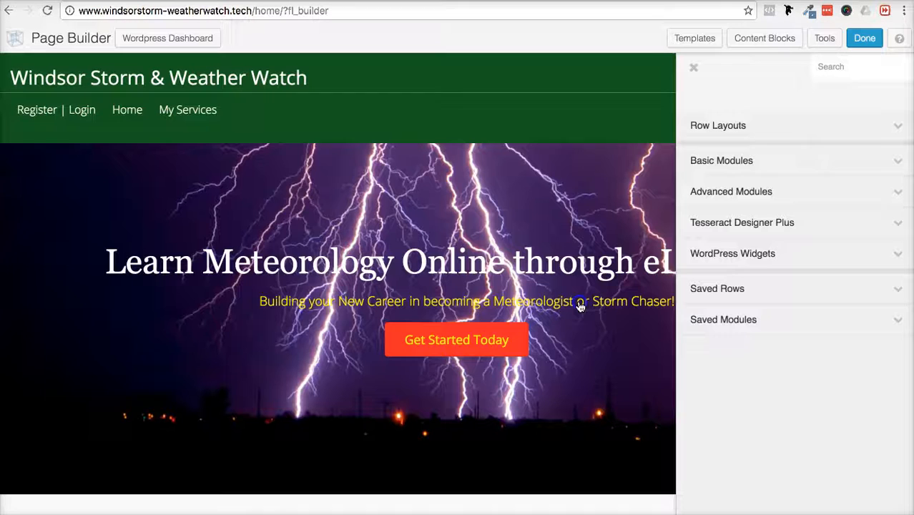
{"action": "mouse_move", "coordinate": [727, 71]}
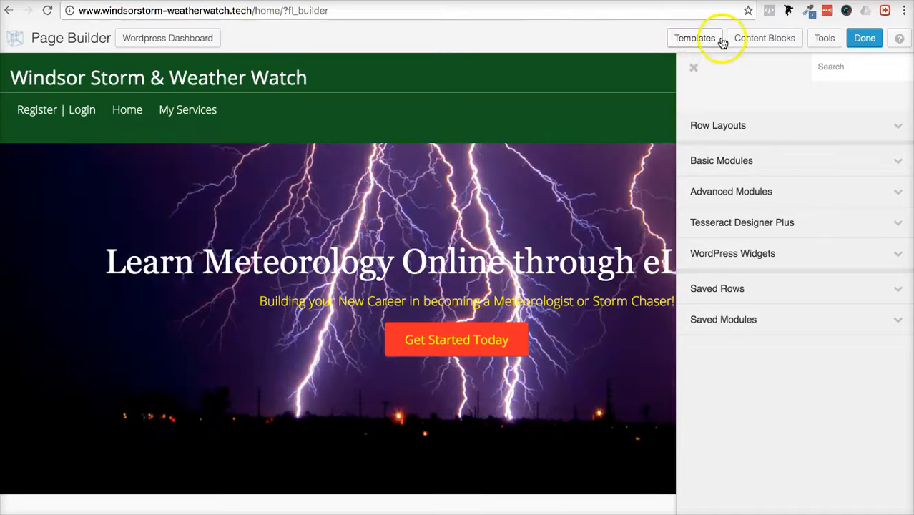
{"action": "left_click", "coordinate": [693, 38]}
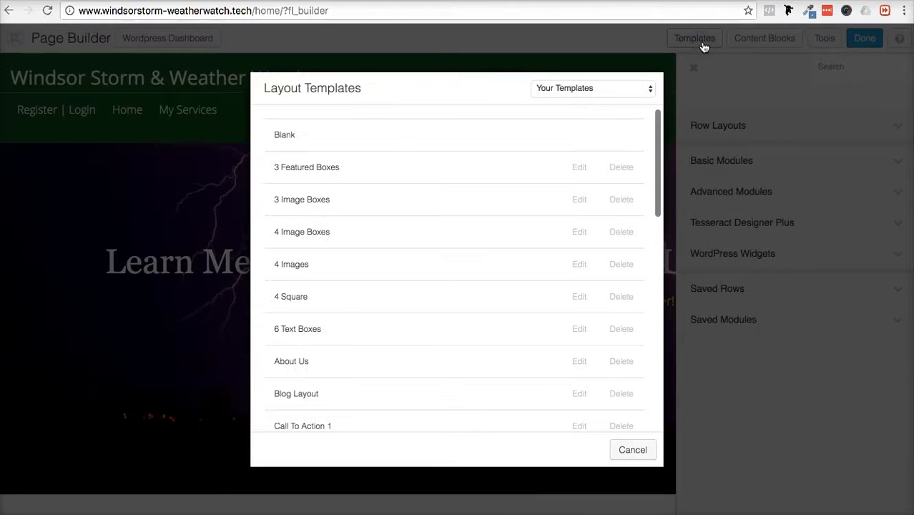
{"action": "left_click", "coordinate": [285, 339]}
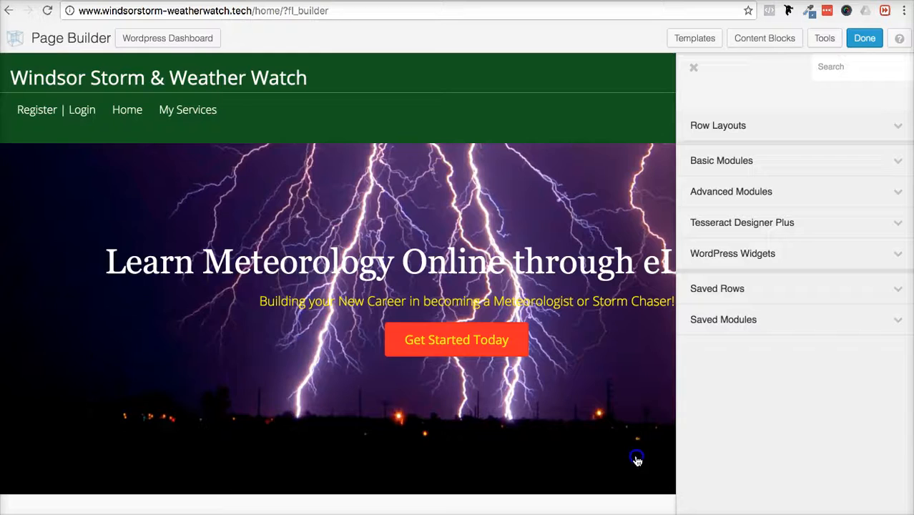
{"action": "mouse_move", "coordinate": [209, 37]}
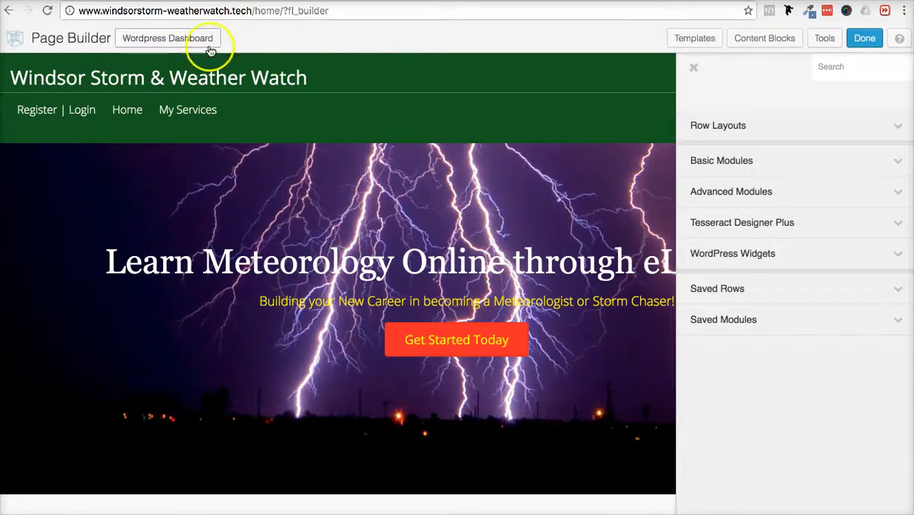
- Go from the page editor to the dashboard's Pages list and start a new page
{"action": "left_click", "coordinate": [167, 38]}
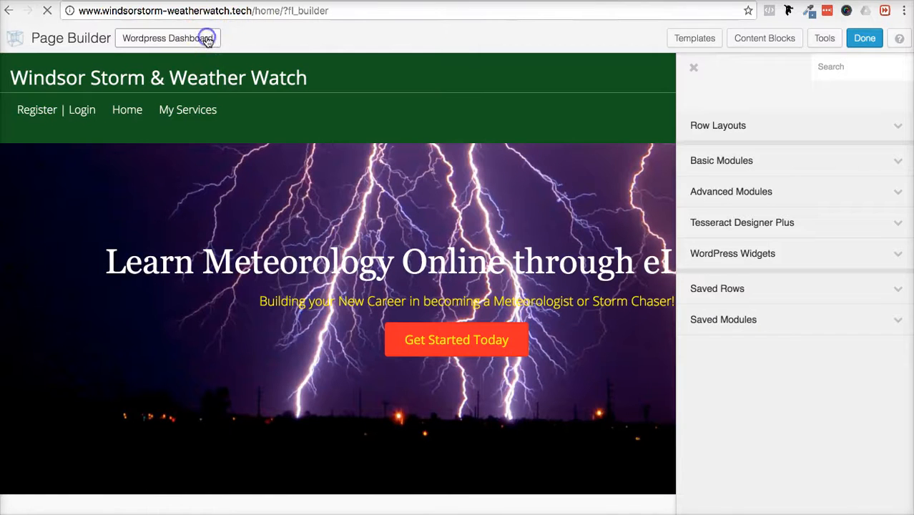
{"action": "left_click", "coordinate": [166, 38]}
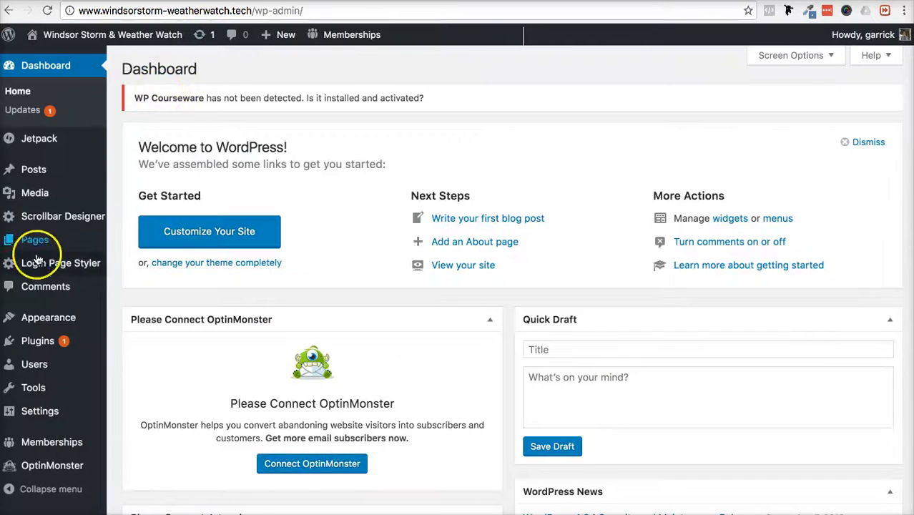
{"action": "left_click", "coordinate": [35, 239]}
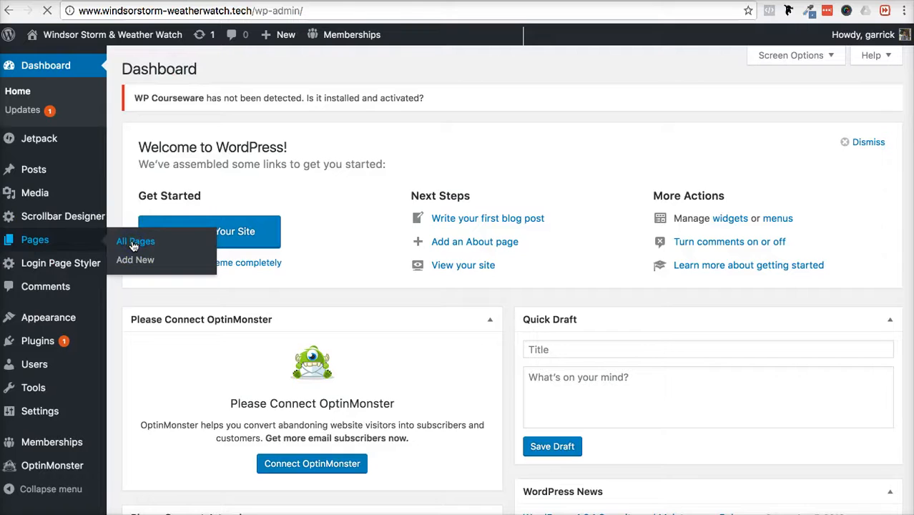
{"action": "left_click", "coordinate": [136, 241]}
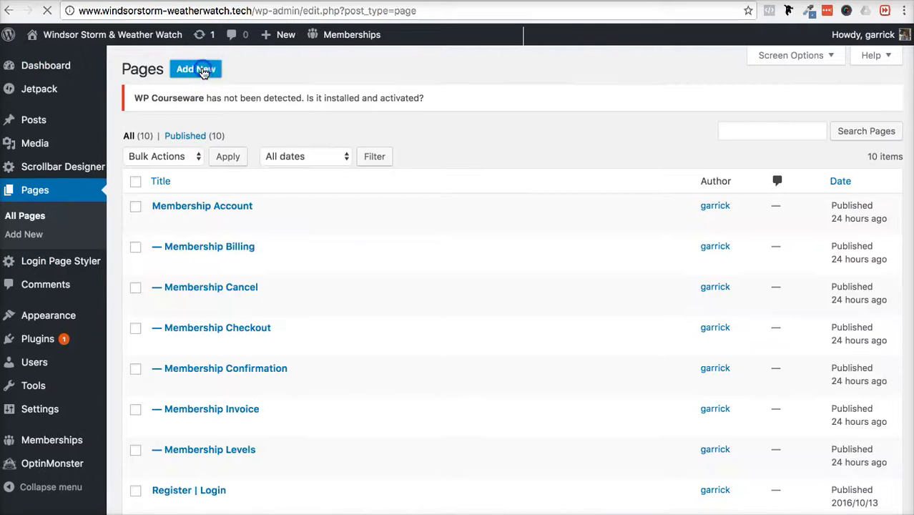
- Title the new page 'Home 2', choose the Full Width Page template, and switch to Page Builder
{"action": "left_click", "coordinate": [196, 69]}
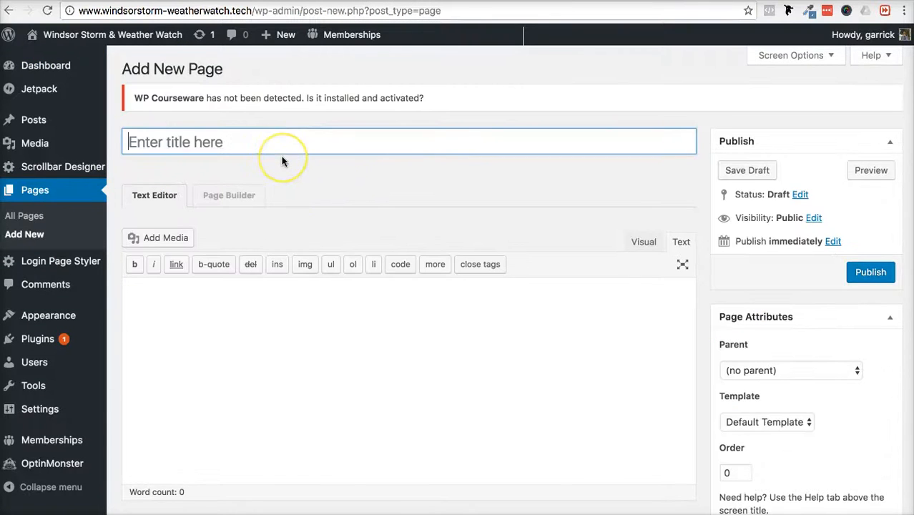
{"action": "type", "text": "Hom"}
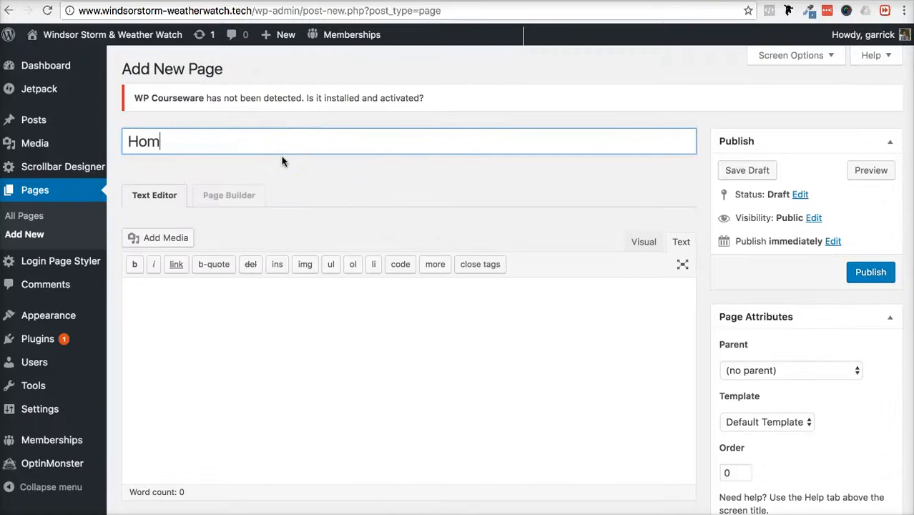
{"action": "type", "text": "e 2"}
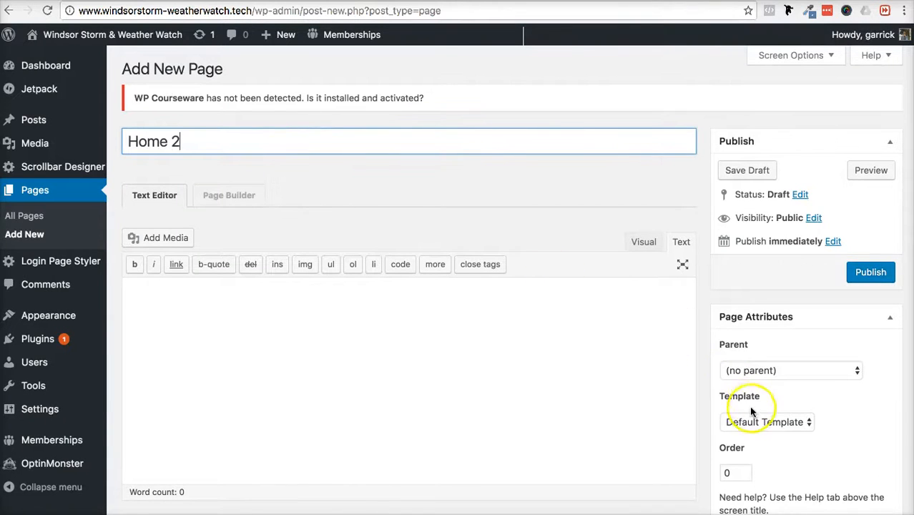
{"action": "left_click", "coordinate": [766, 421]}
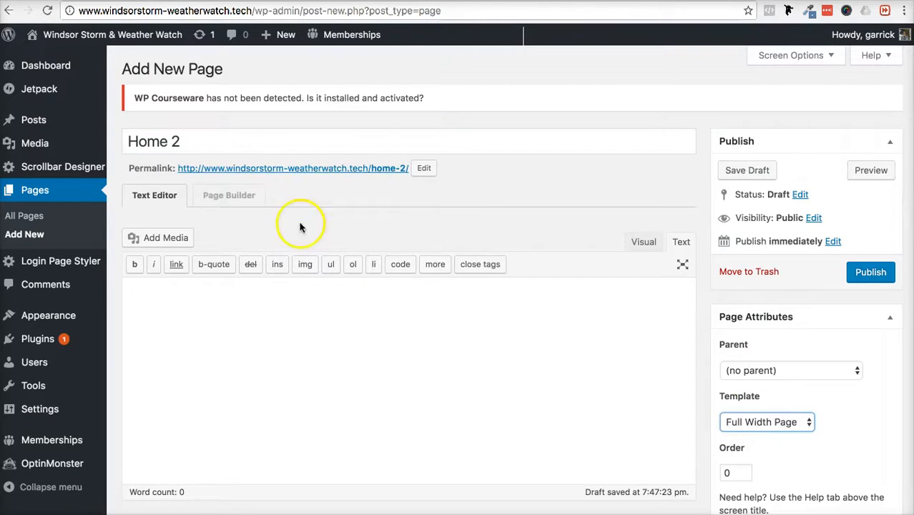
{"action": "left_click", "coordinate": [229, 195]}
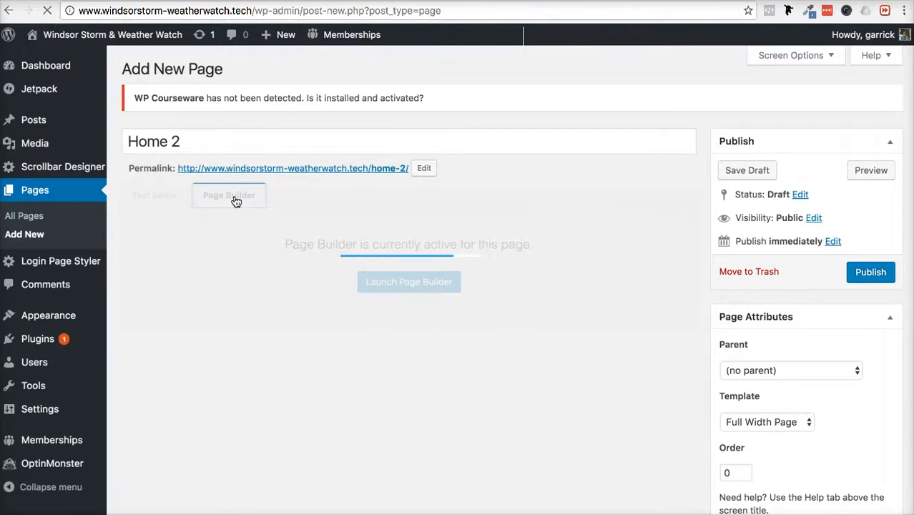
- Launch the page builder and apply the saved 'Home' layout from Your Templates
{"action": "left_click", "coordinate": [408, 281]}
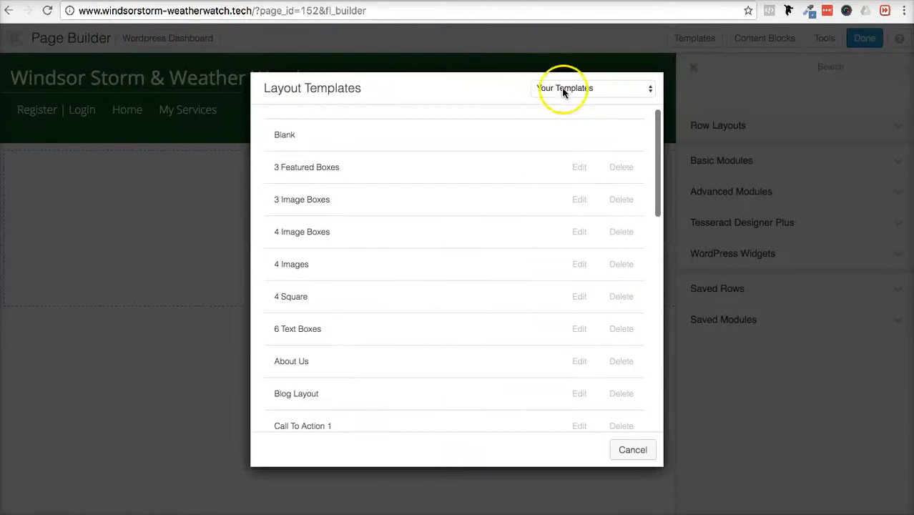
{"action": "left_click", "coordinate": [592, 88]}
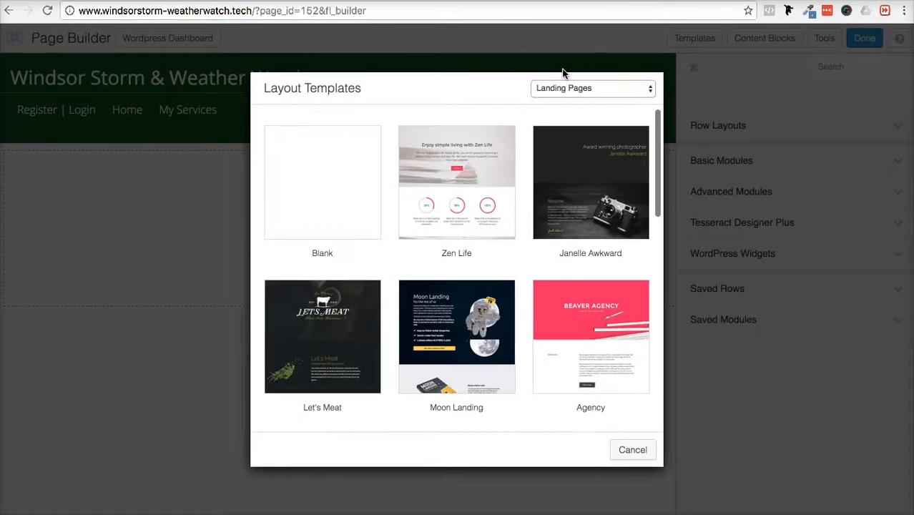
{"action": "left_click", "coordinate": [592, 87]}
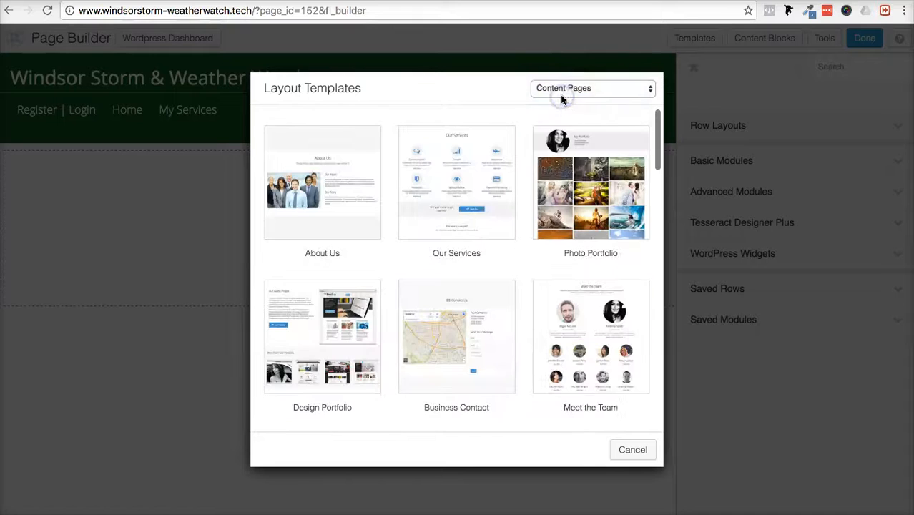
{"action": "left_click", "coordinate": [591, 88]}
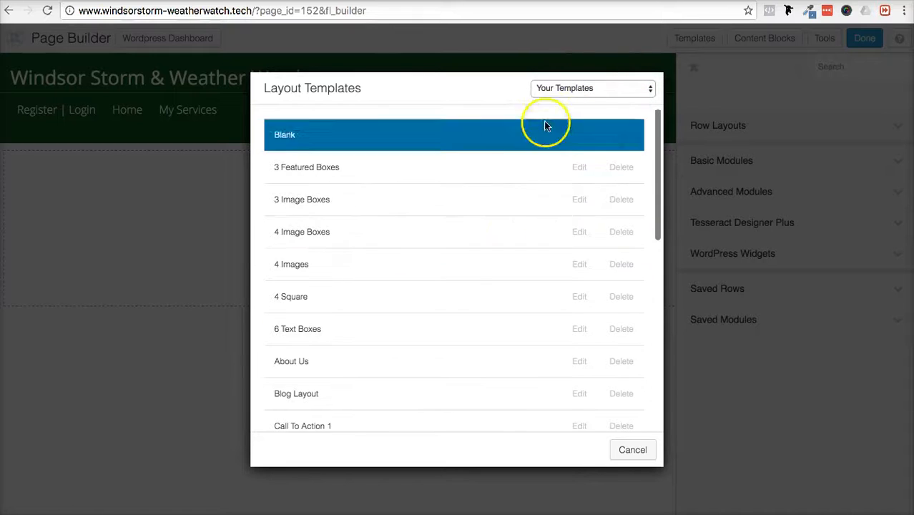
{"action": "scroll", "scroll_direction": "down", "scroll_amount": 3}
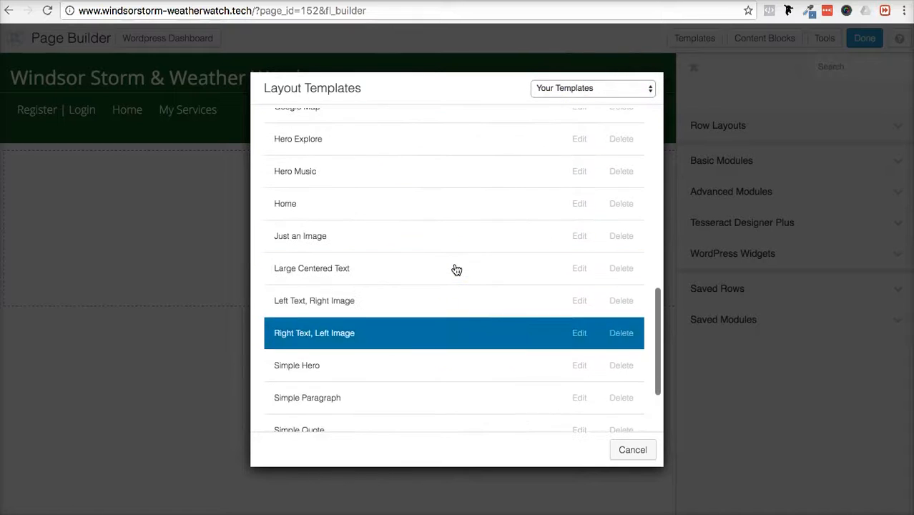
{"action": "left_click", "coordinate": [314, 332]}
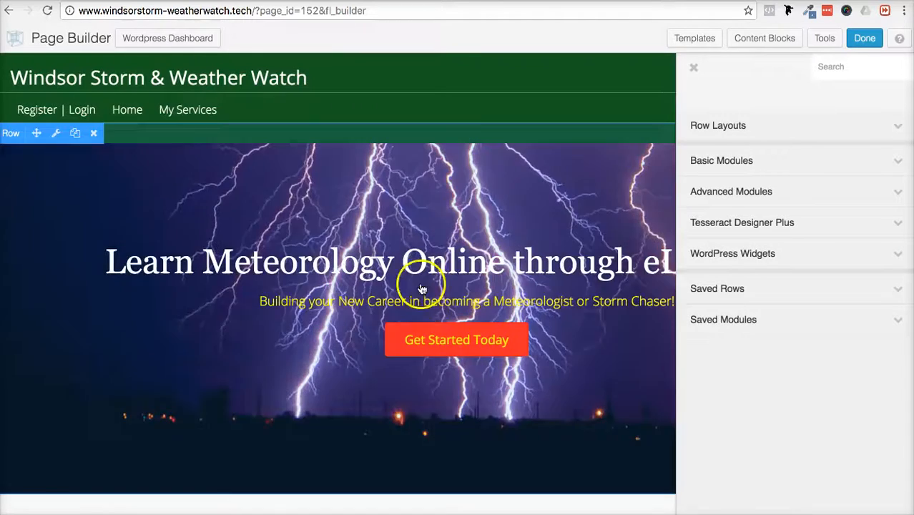
{"action": "scroll", "scroll_direction": "down", "scroll_amount": 3}
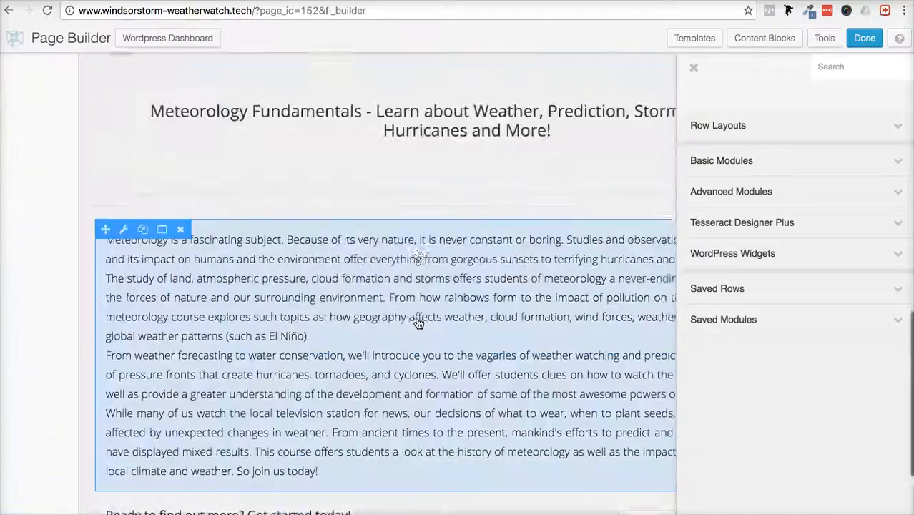
{"action": "scroll", "scroll_direction": "up", "scroll_amount": 3}
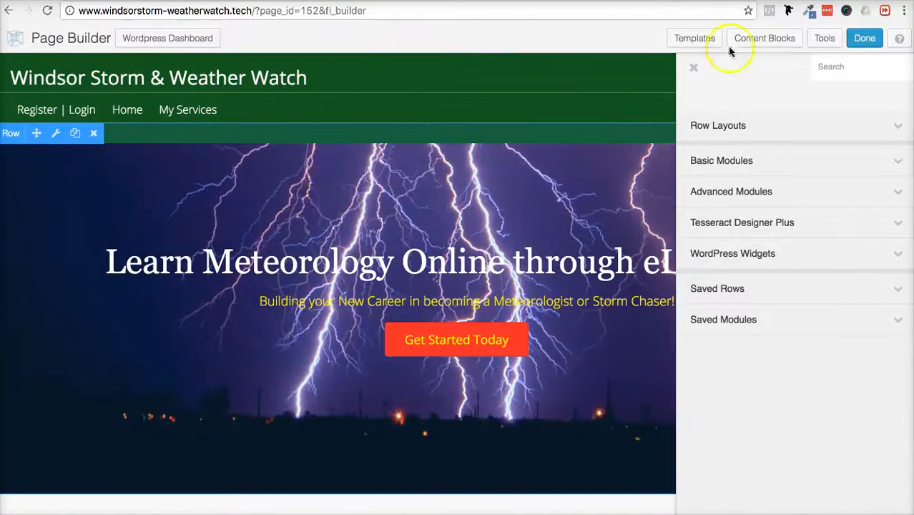
{"action": "mouse_move", "coordinate": [520, 170]}
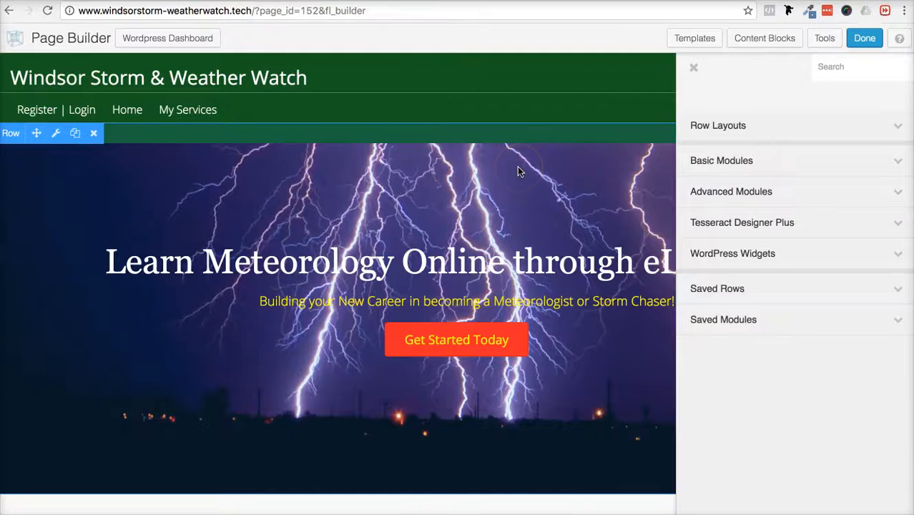